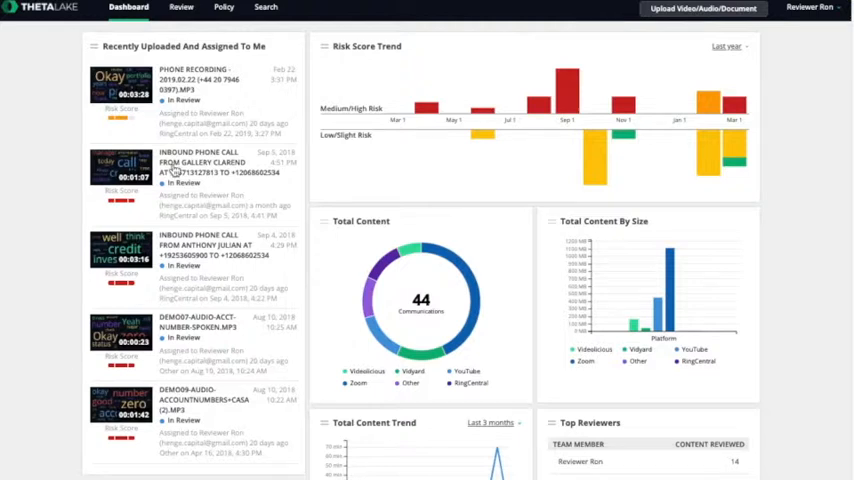
# View the UK Financial Services Policy with its FCA/MiFID II, compliance and confidential-information detections
pyautogui.click(224, 8)
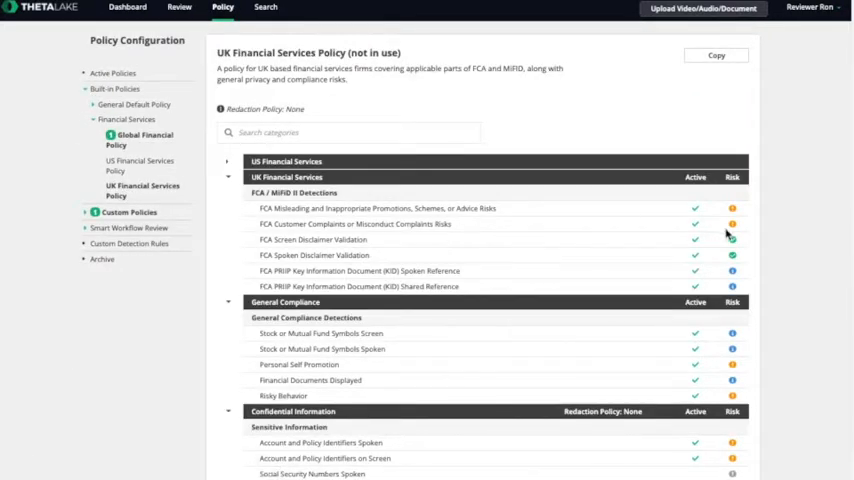
pyautogui.scroll(-3)
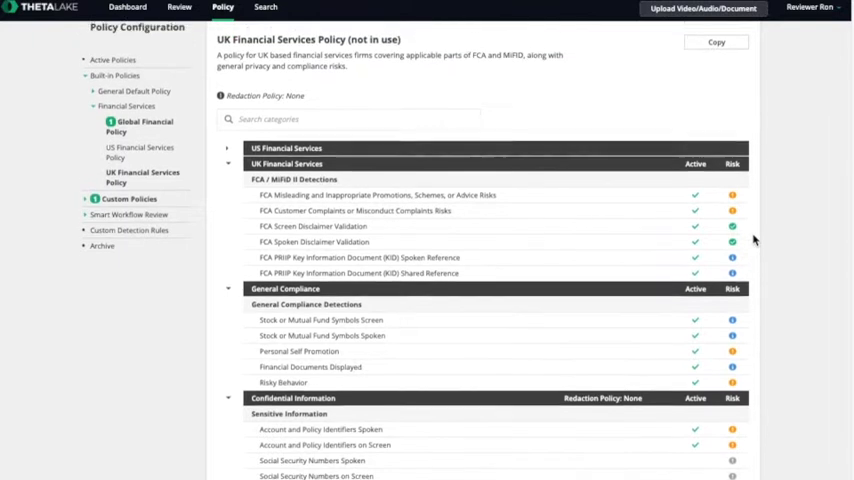
pyautogui.scroll(-3)
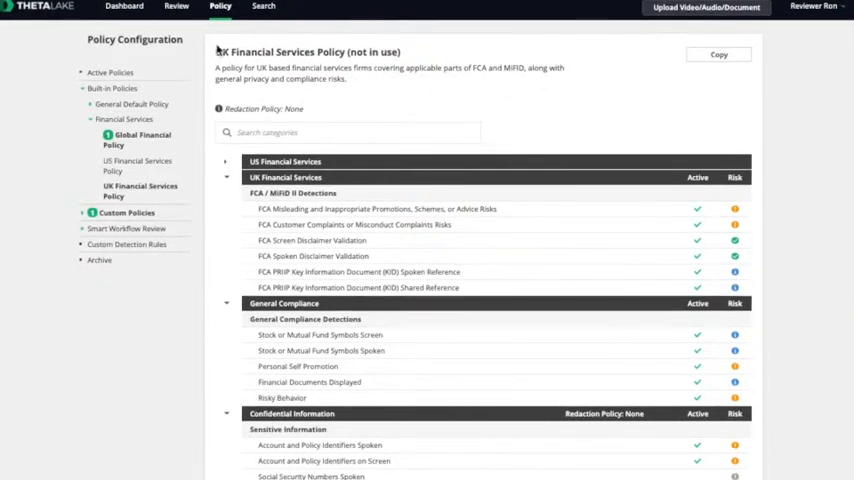
pyautogui.moveTo(177, 12)
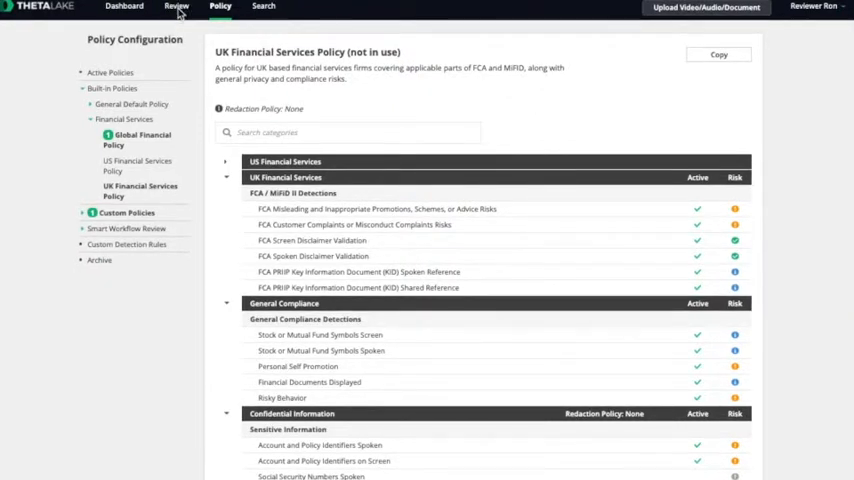
# Show the phone recording's Compliance Advisor findings and sort the workflow list by Highest Risk Score
pyautogui.click(178, 8)
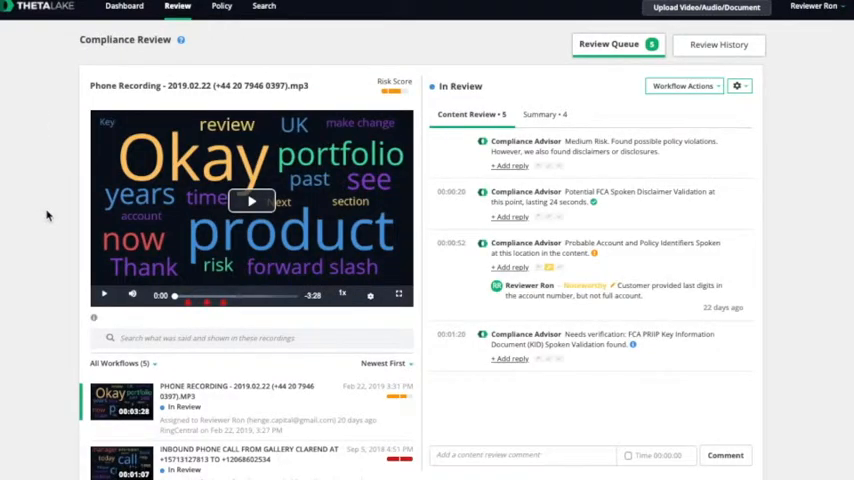
pyautogui.scroll(-3)
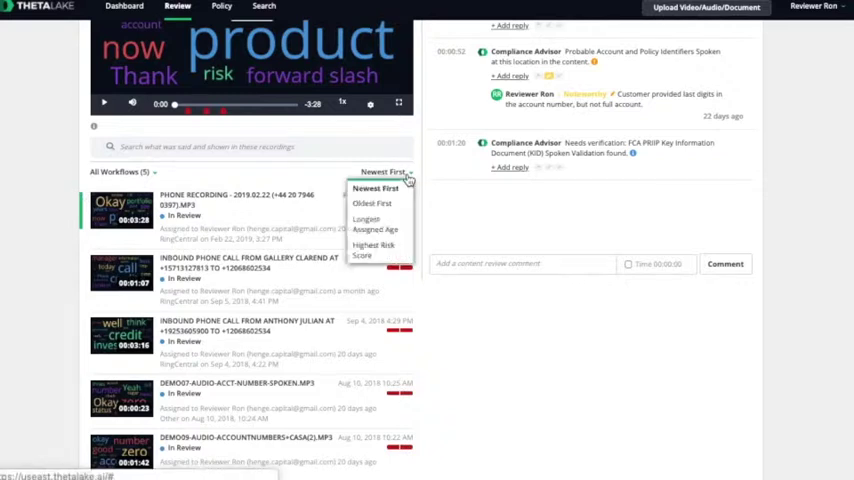
pyautogui.click(369, 245)
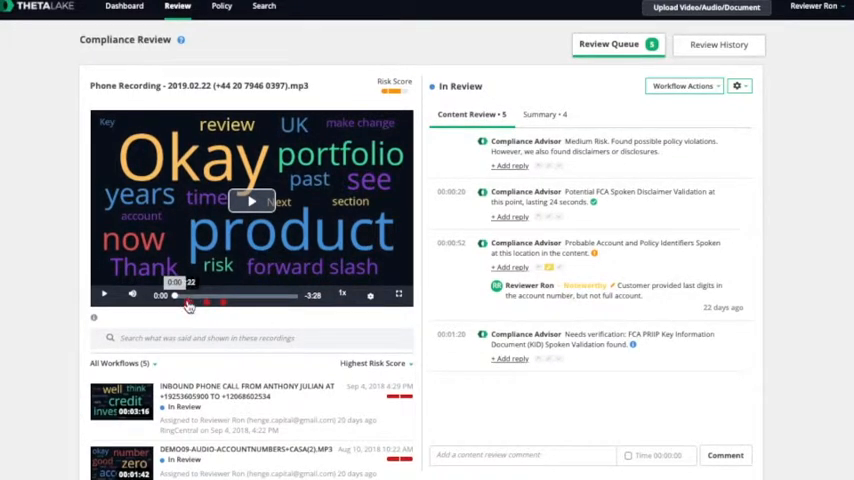
pyautogui.click(229, 294)
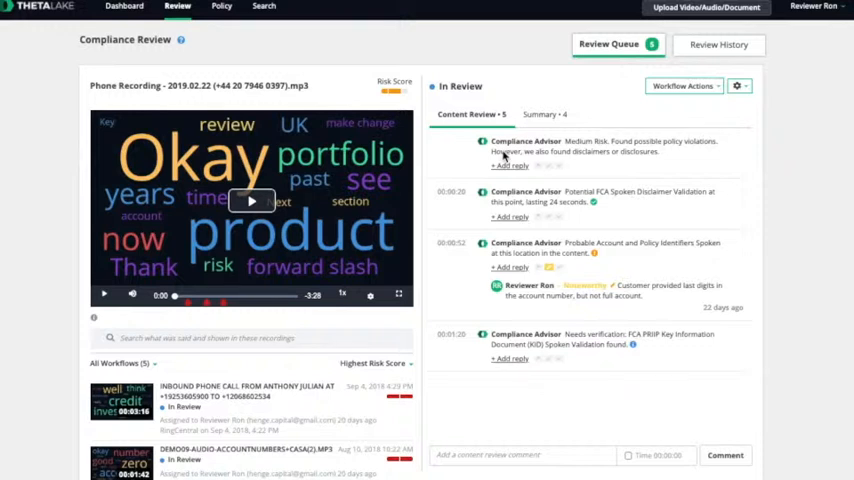
pyautogui.moveTo(488, 166)
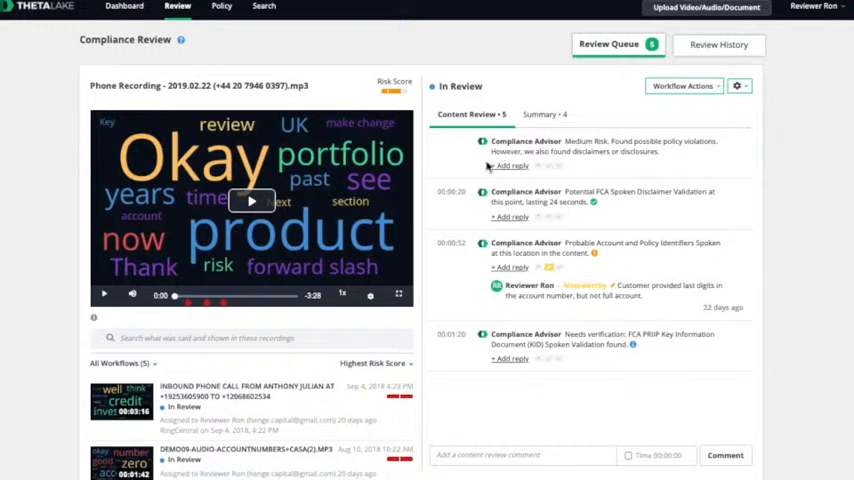
pyautogui.click(452, 192)
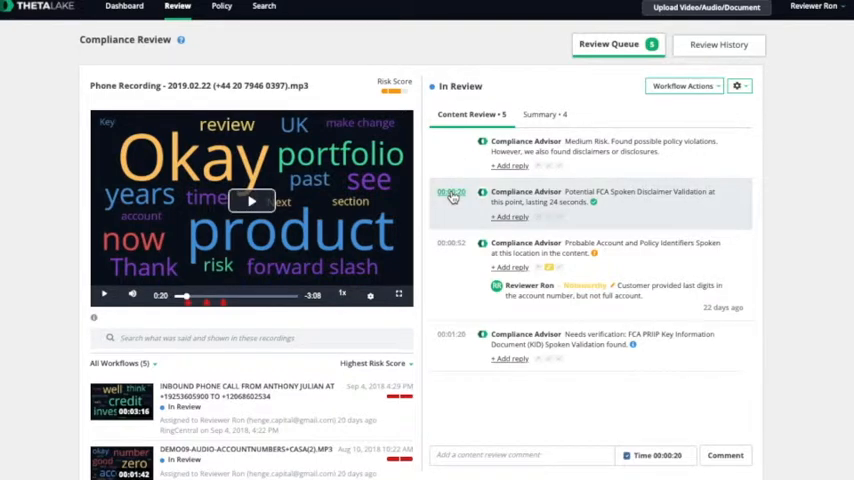
pyautogui.moveTo(372, 253)
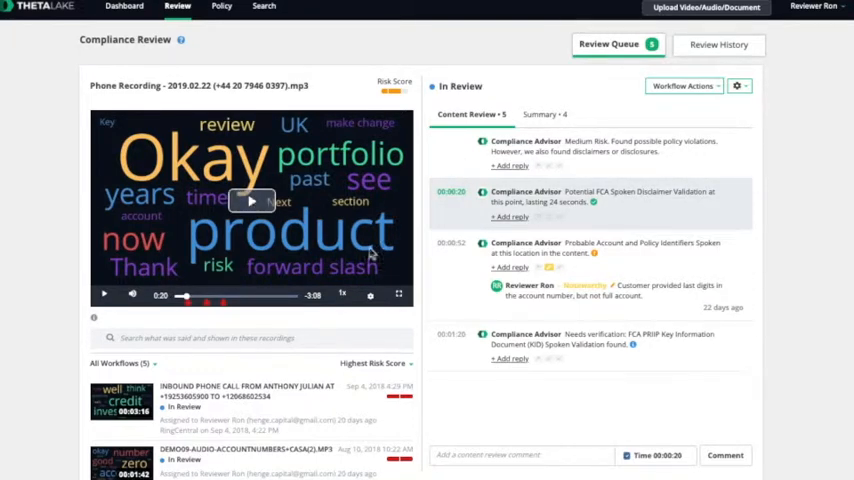
pyautogui.click(450, 243)
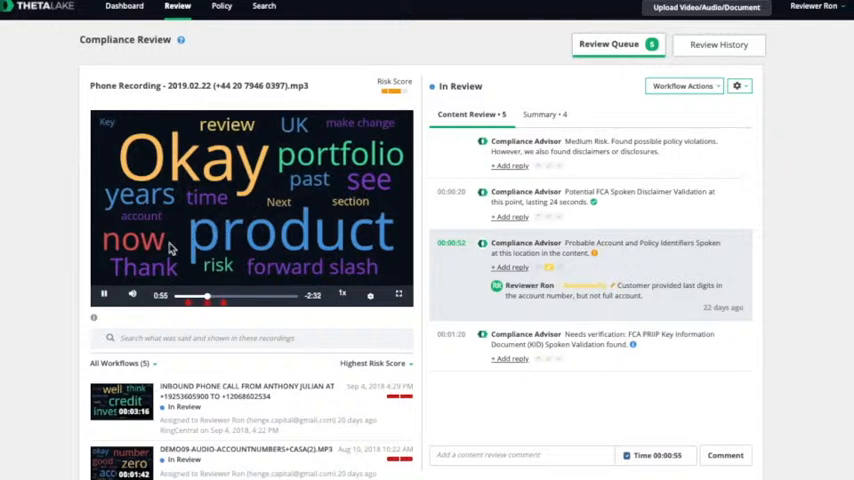
pyautogui.click(101, 295)
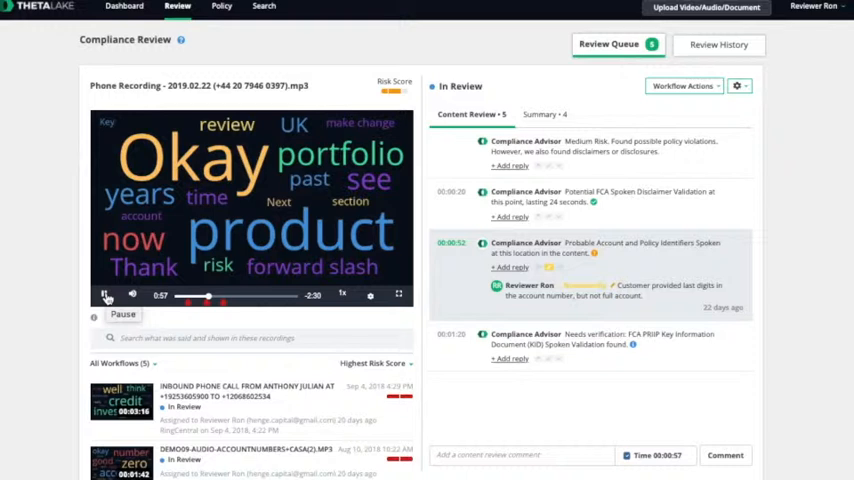
pyautogui.click(104, 295)
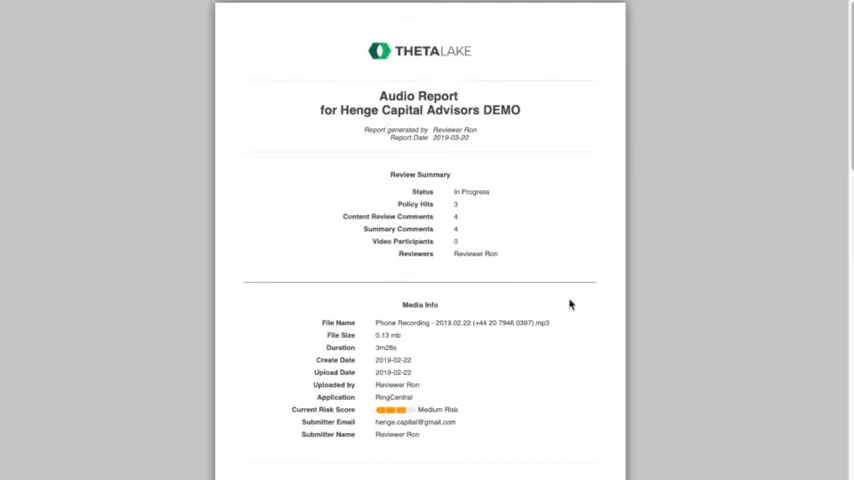
pyautogui.scroll(-3)
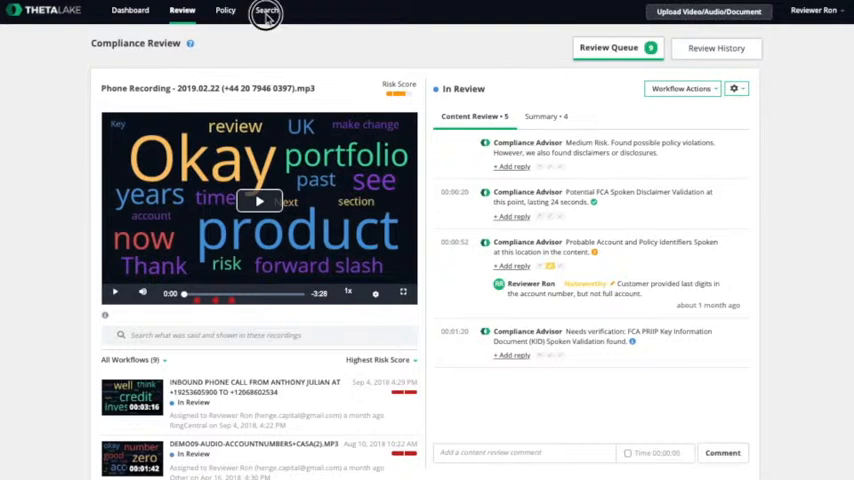
# Run an Advanced Search of audio recordings for 'social security' with People and Policy Detections filters expanded
pyautogui.click(270, 11)
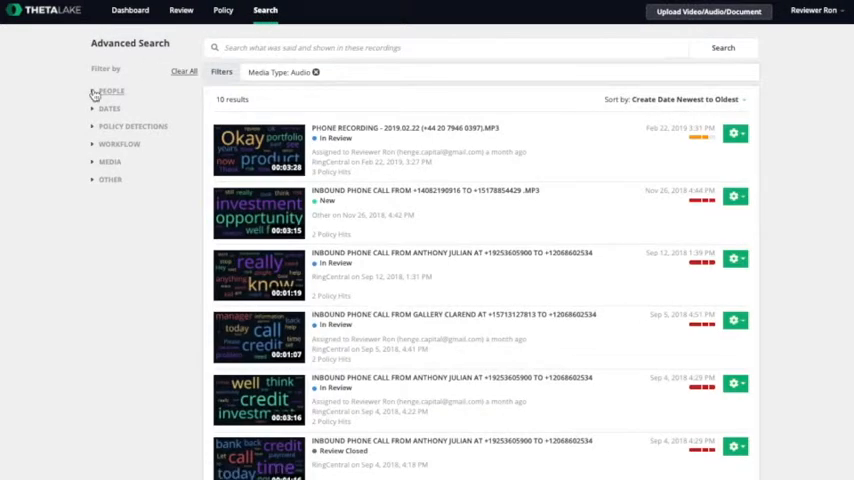
pyautogui.click(92, 92)
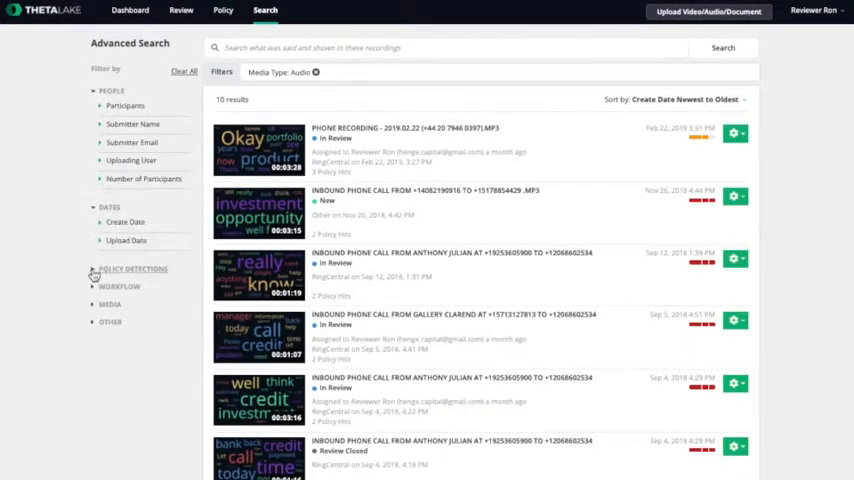
pyautogui.click(131, 268)
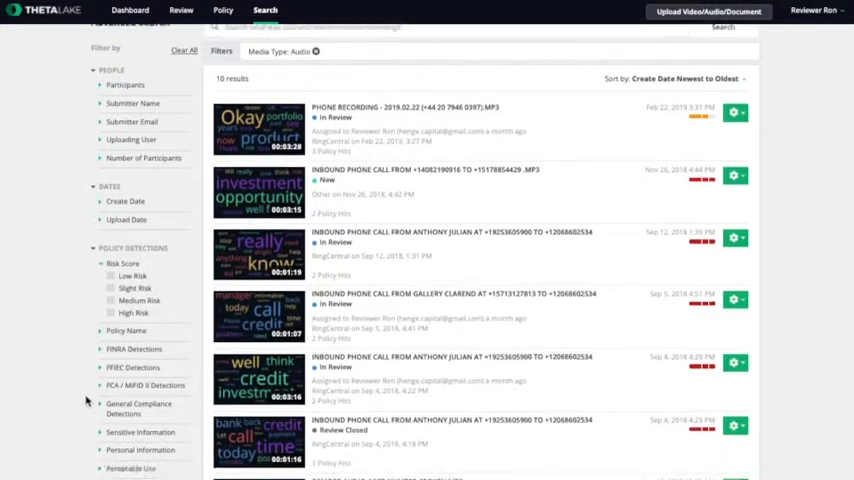
pyautogui.scroll(-3)
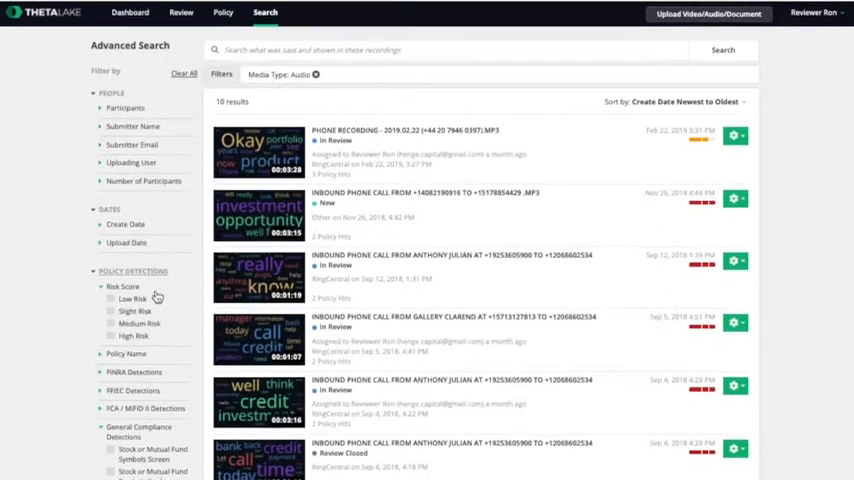
pyautogui.write('social se')
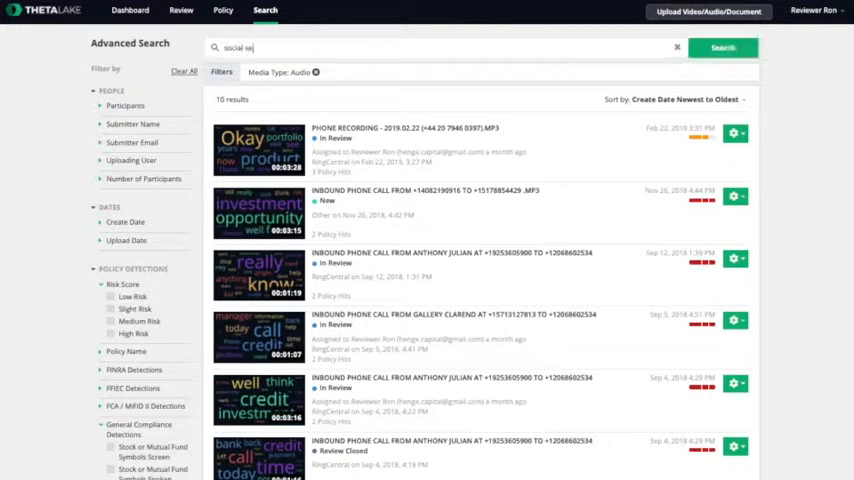
pyautogui.click(722, 46)
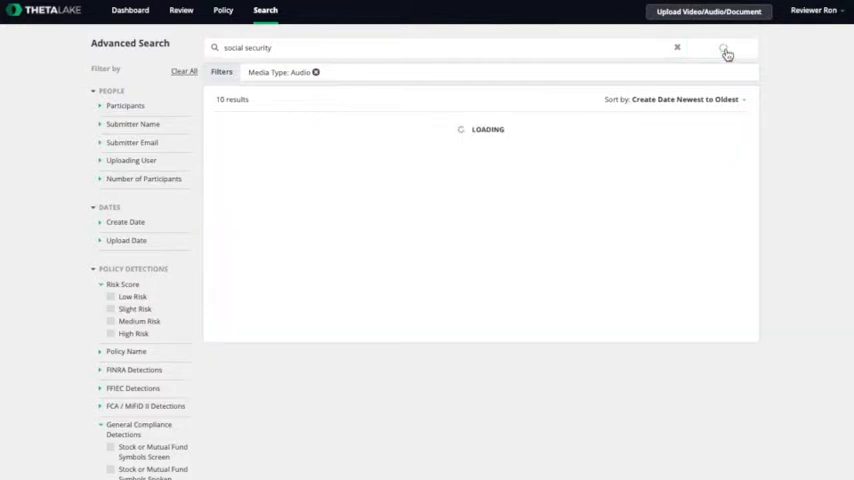